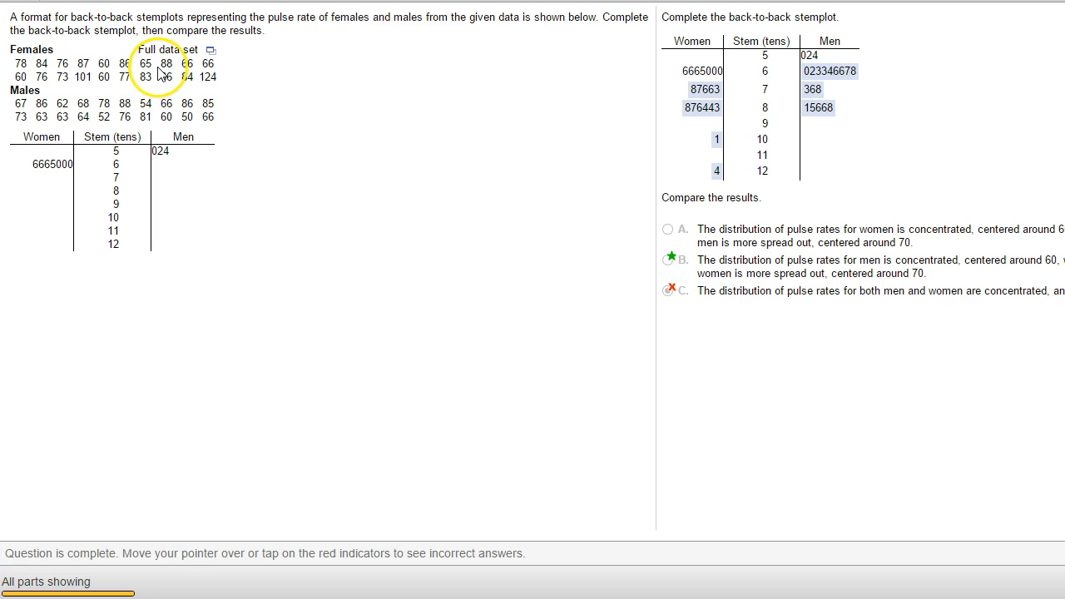
mouse_move(212, 54)
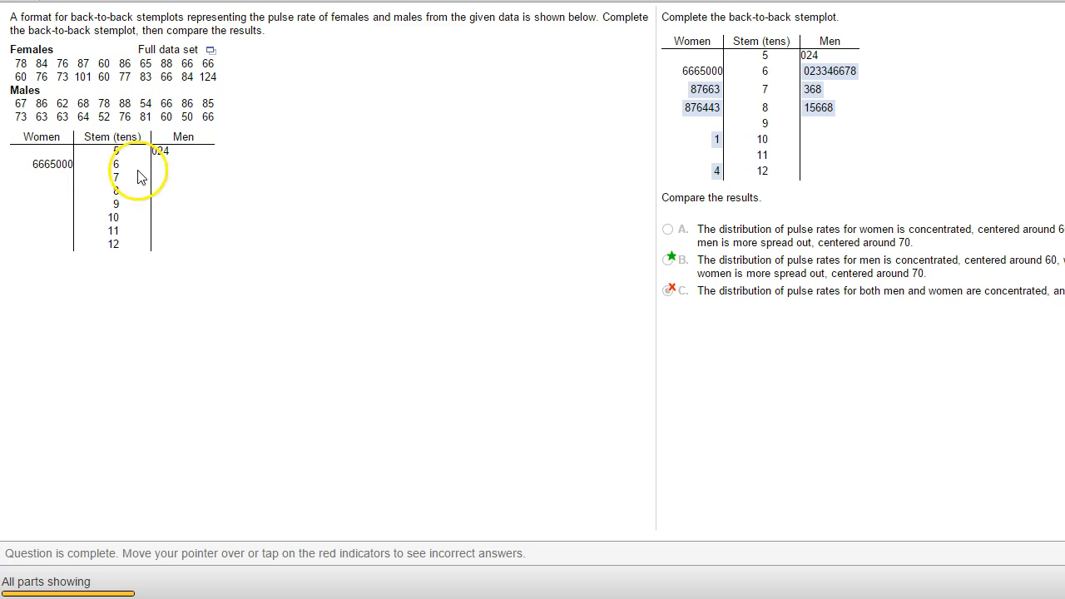
- Send the full female and male pulse-rate data set from MyStatLab to StatCrunch
left_click(214, 50)
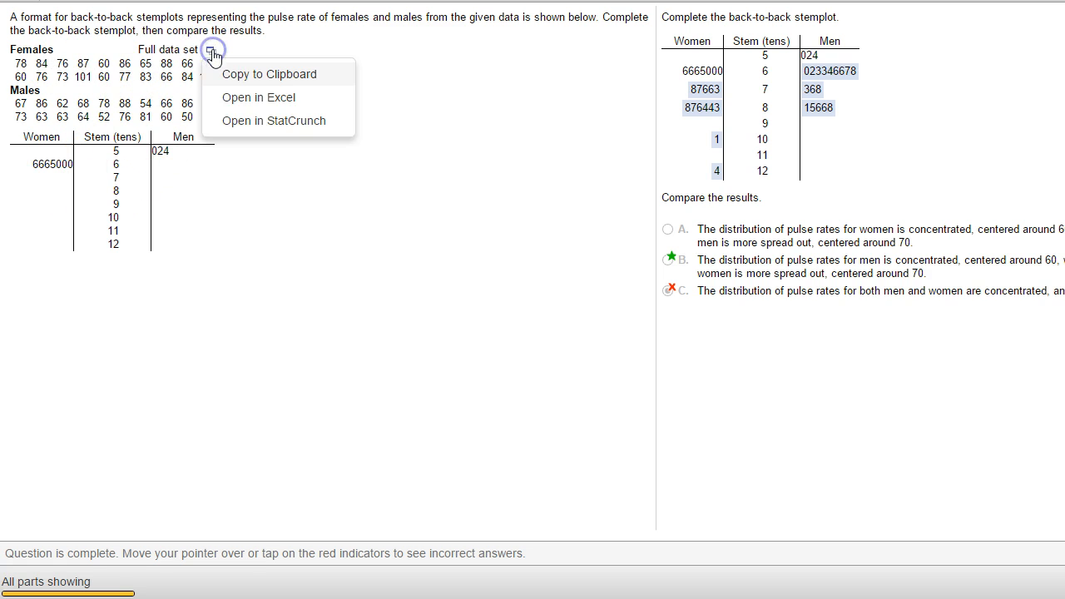
mouse_move(247, 121)
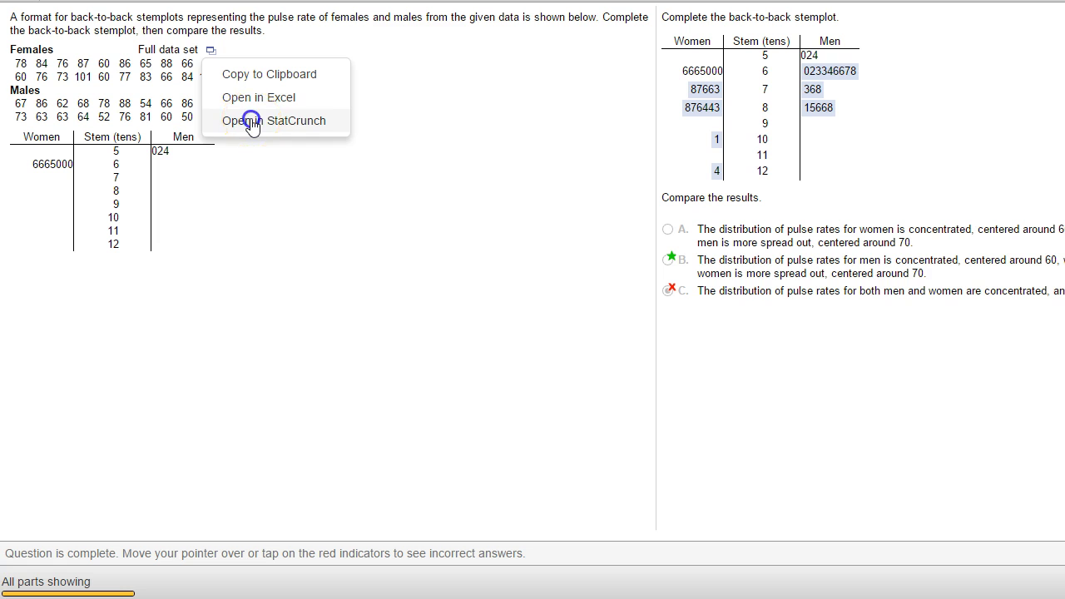
left_click(276, 121)
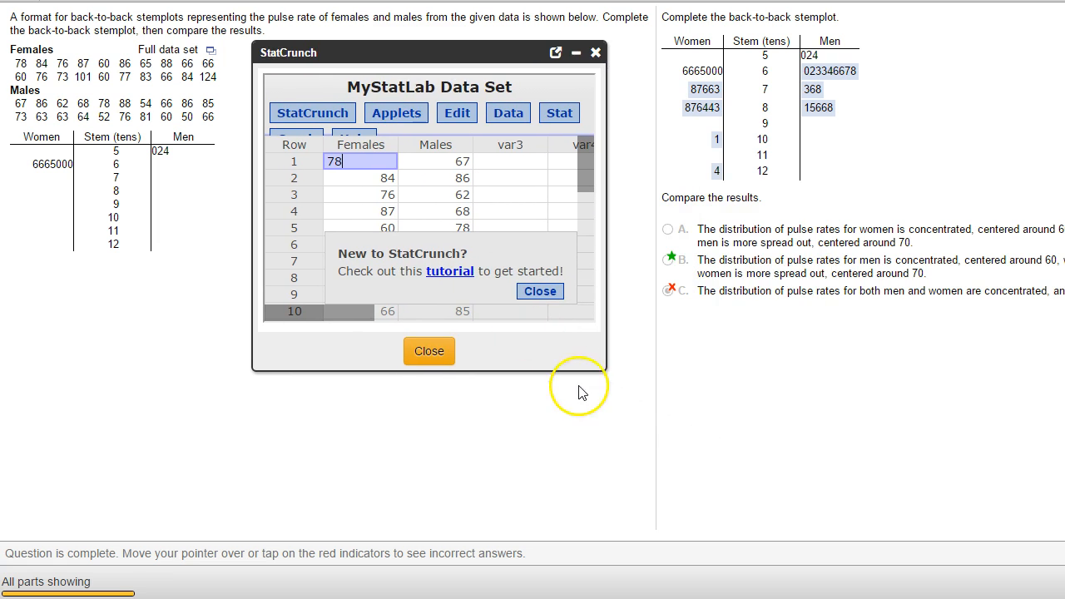
- Enlarge the StatCrunch data window and dismiss the new-user tutorial tip
left_click_drag(583, 387, 826, 580)
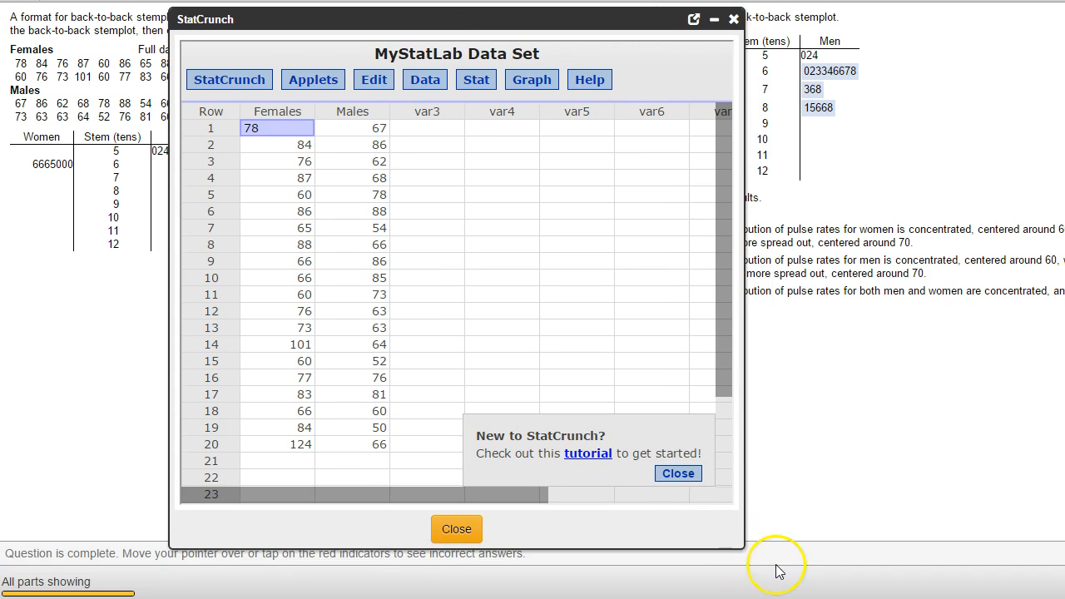
left_click(678, 473)
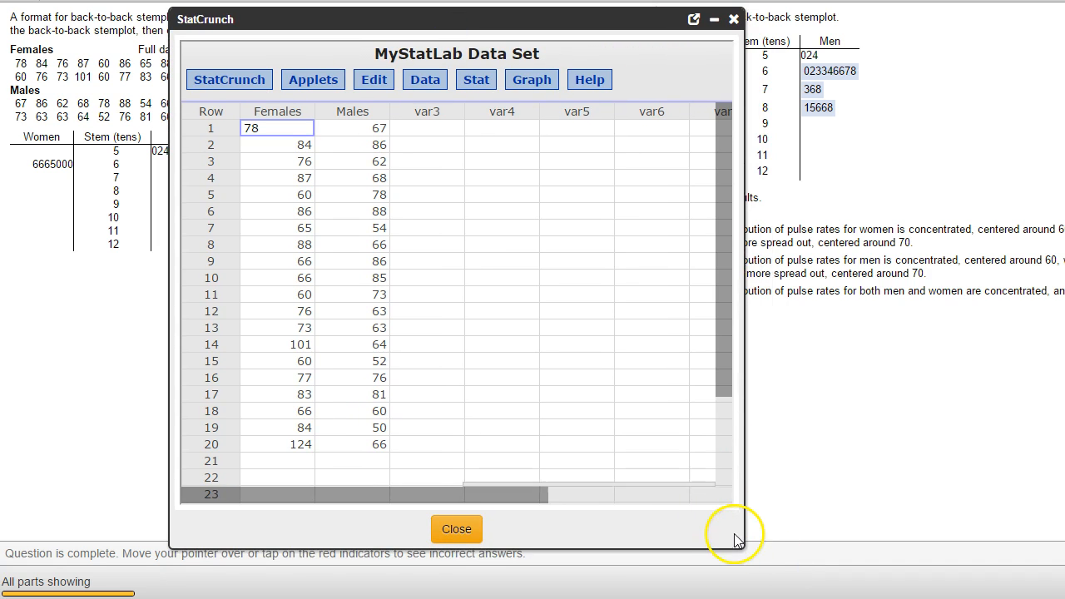
left_click_drag(735, 532, 775, 576)
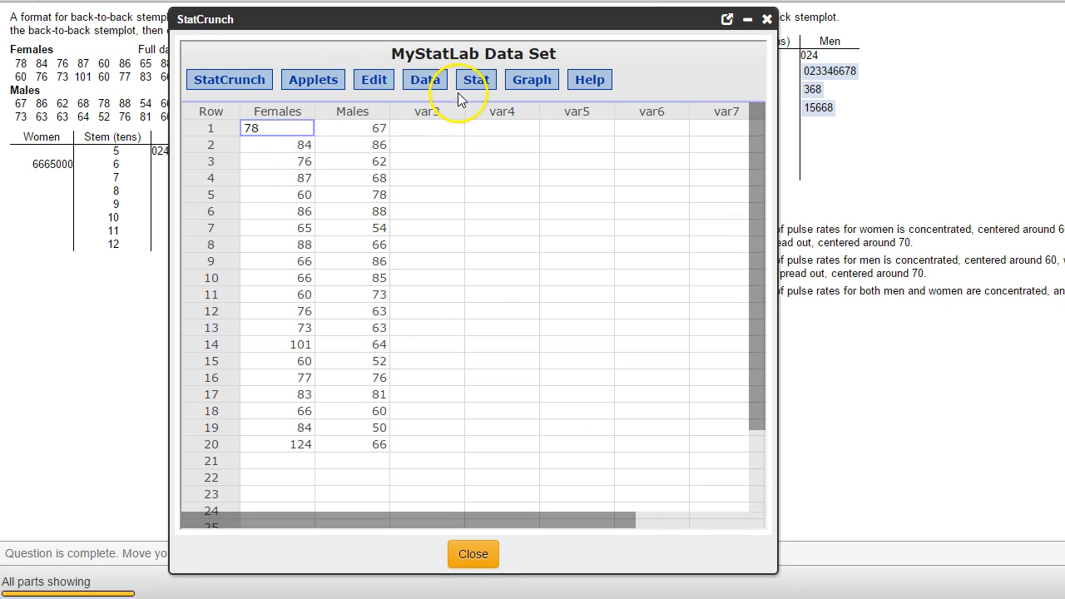
- Sort the Females and Males columns in ascending order and dismiss the new-columns notice
left_click(424, 79)
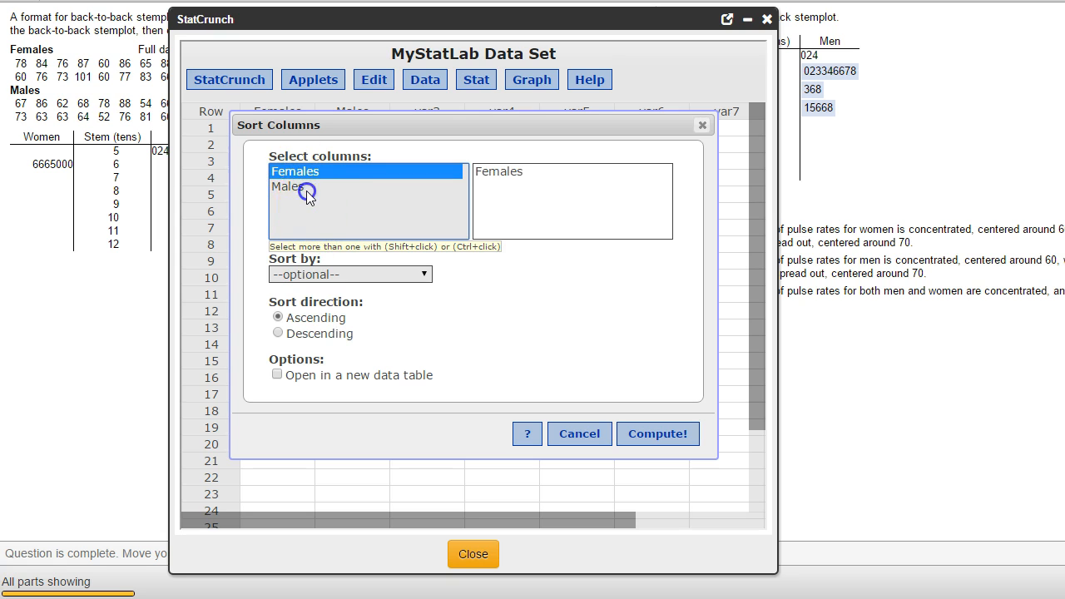
left_click(287, 187)
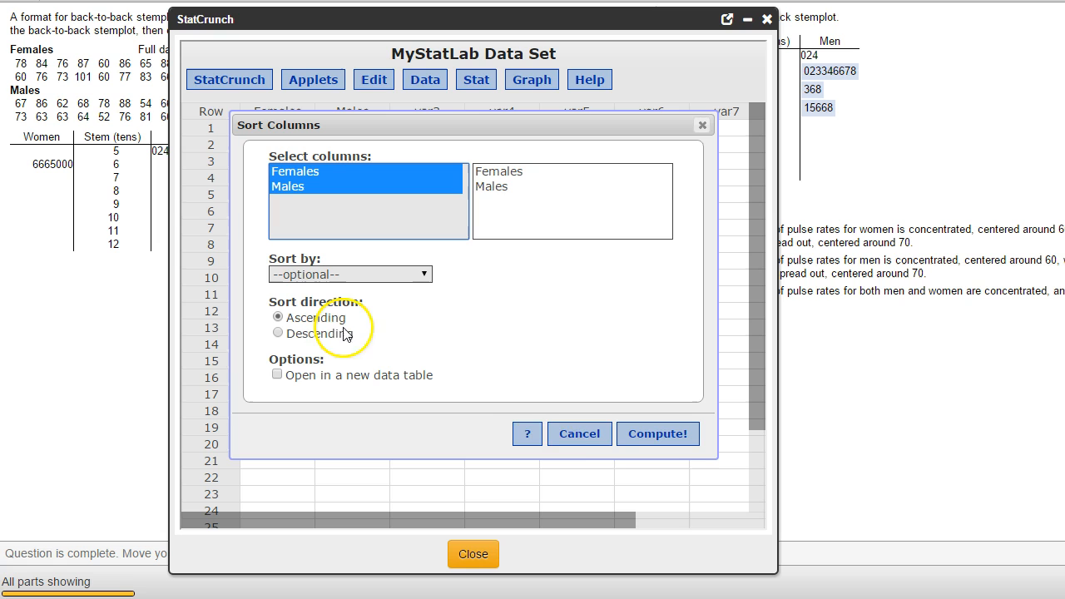
left_click(658, 434)
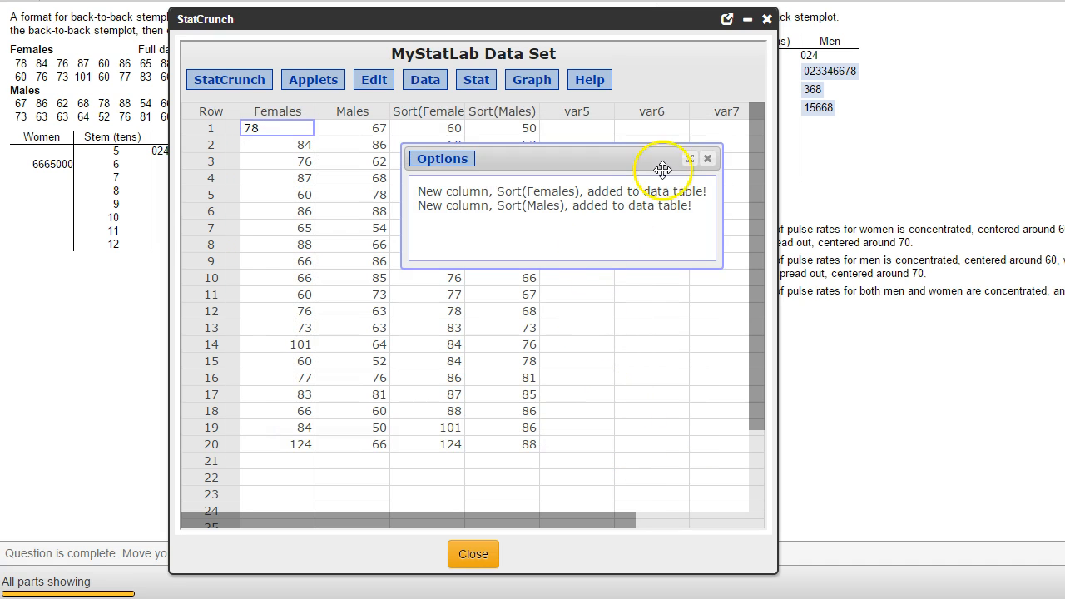
left_click(706, 158)
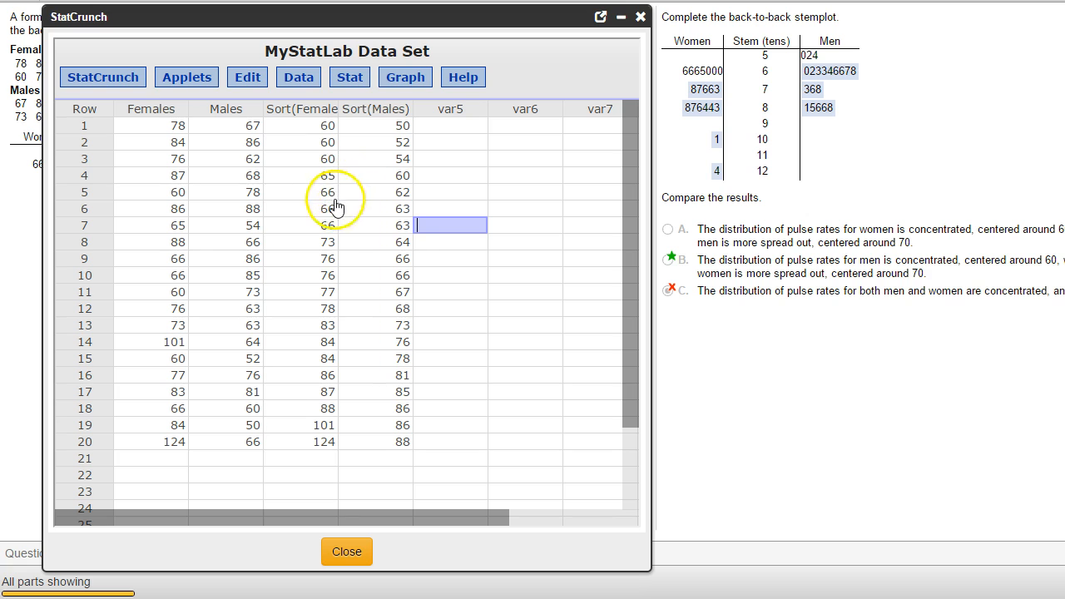
mouse_move(650, 119)
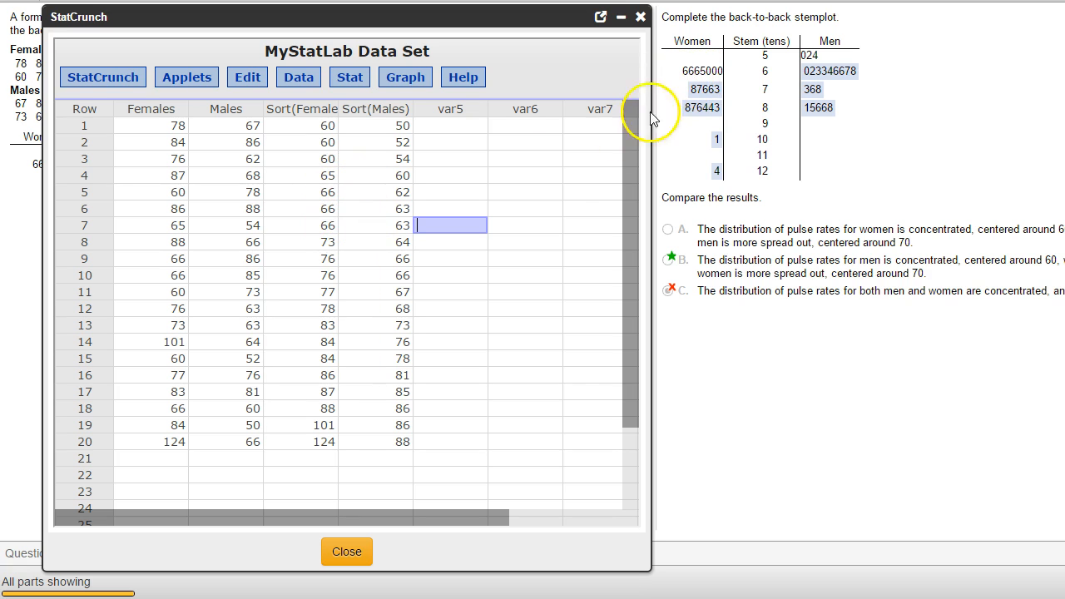
mouse_move(330, 248)
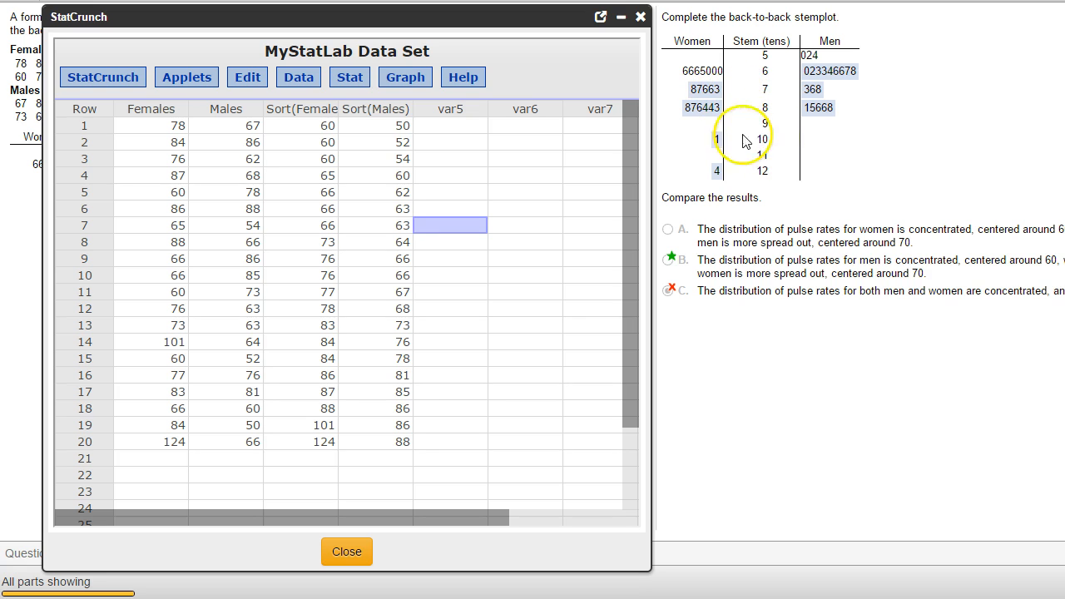
mouse_move(770, 176)
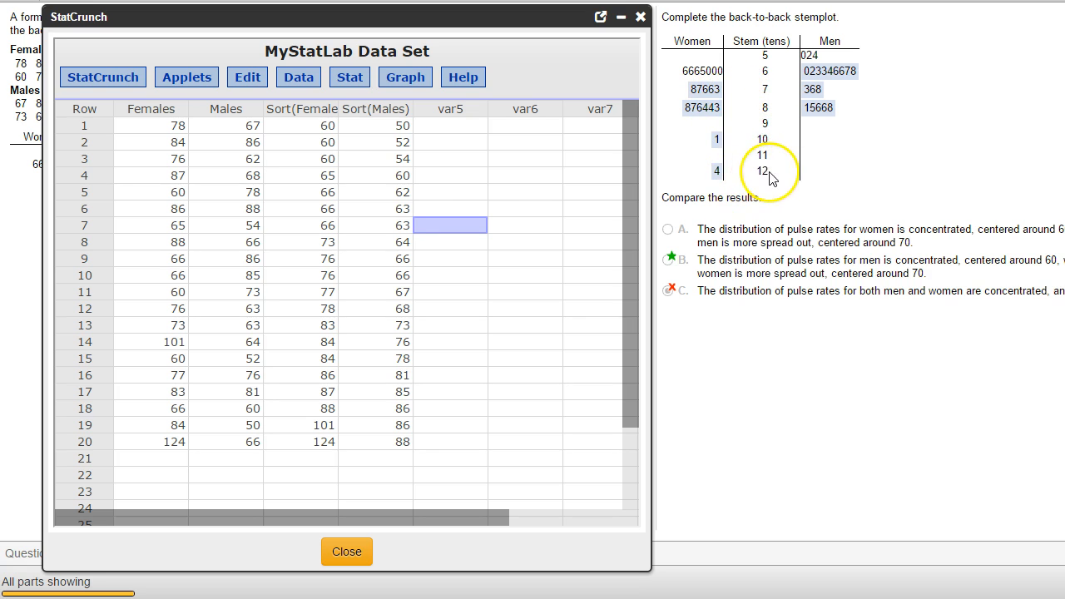
mouse_move(491, 343)
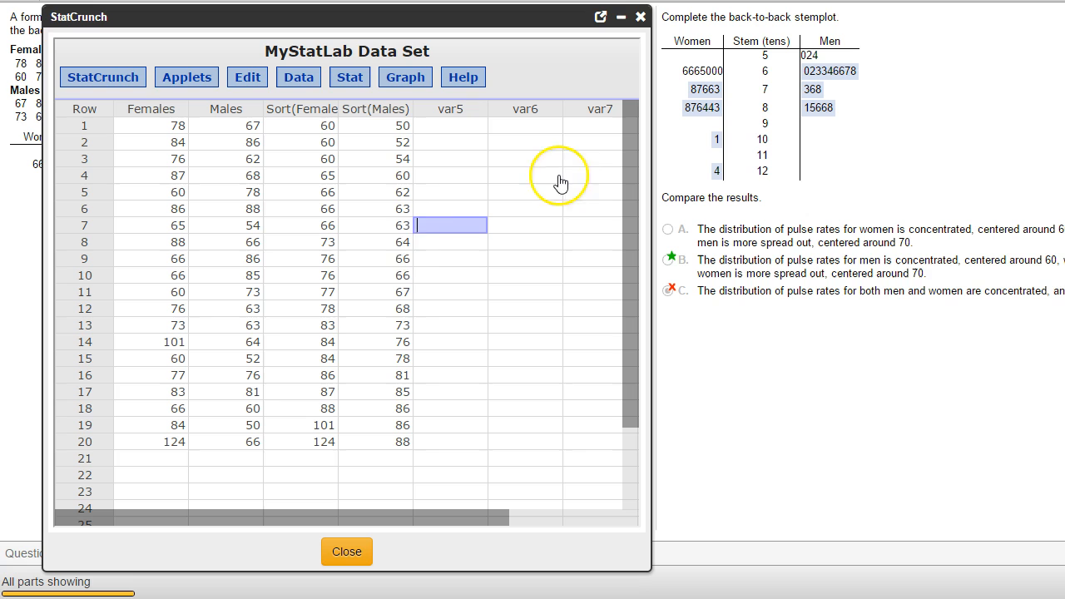
mouse_move(456, 272)
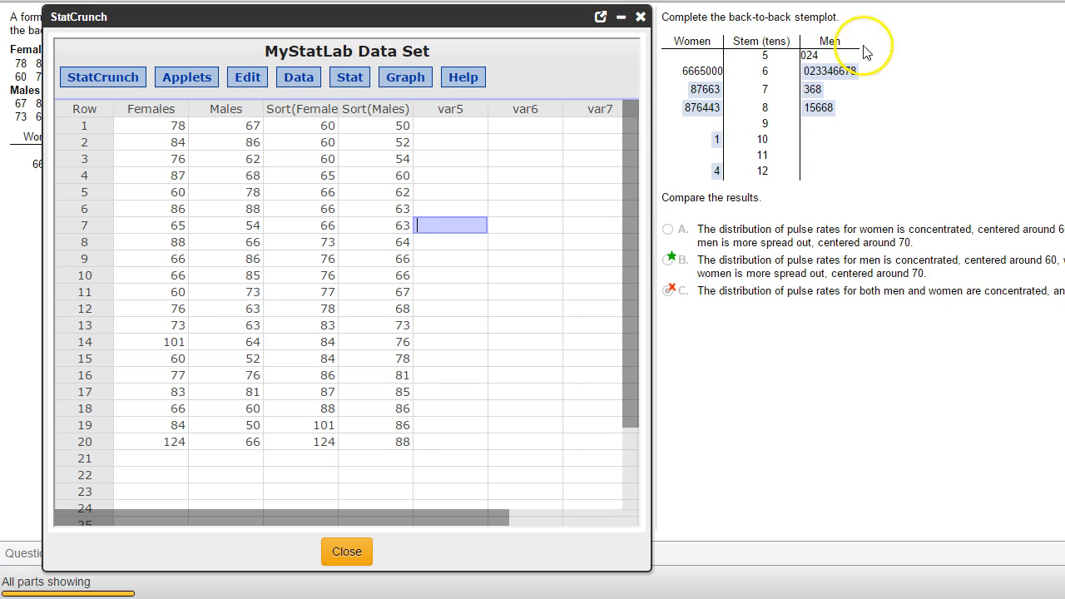
mouse_move(807, 148)
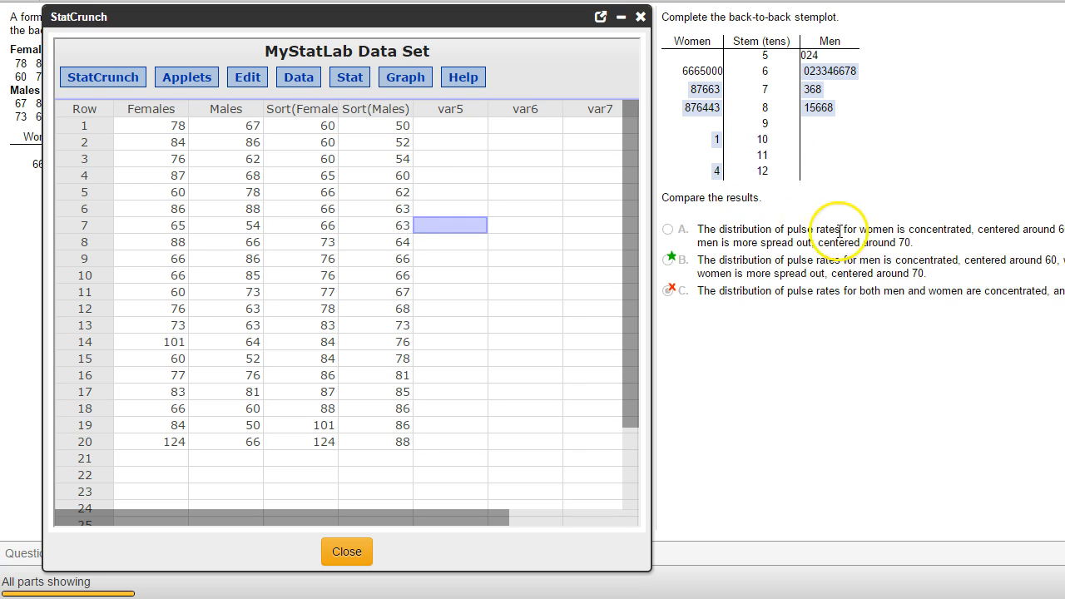
mouse_move(378, 509)
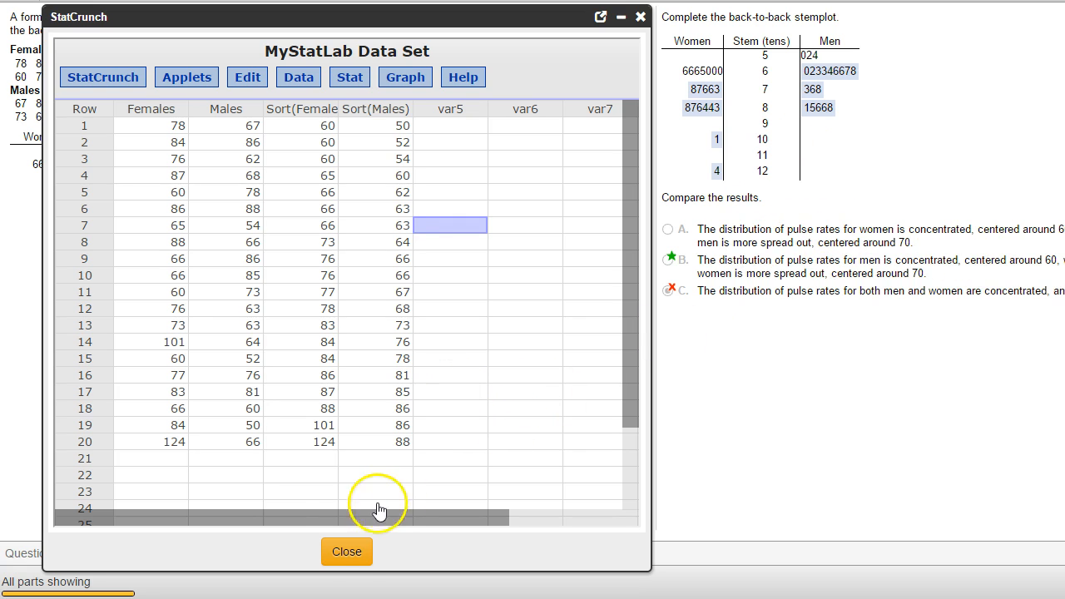
- Open the sorted female and male pulse data to compare against the stemplot
left_click(347, 551)
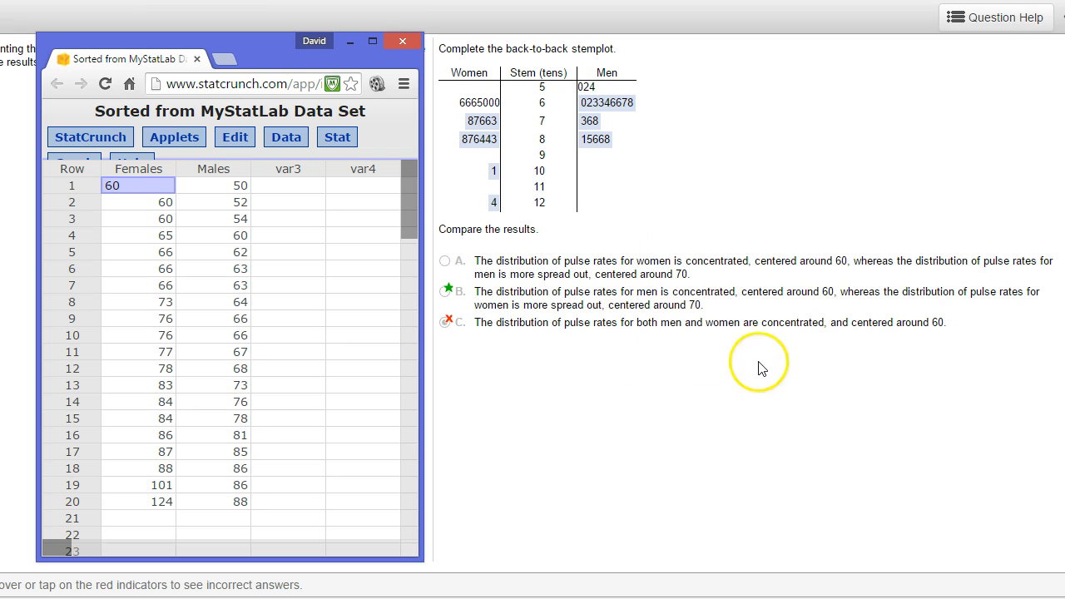
mouse_move(590, 328)
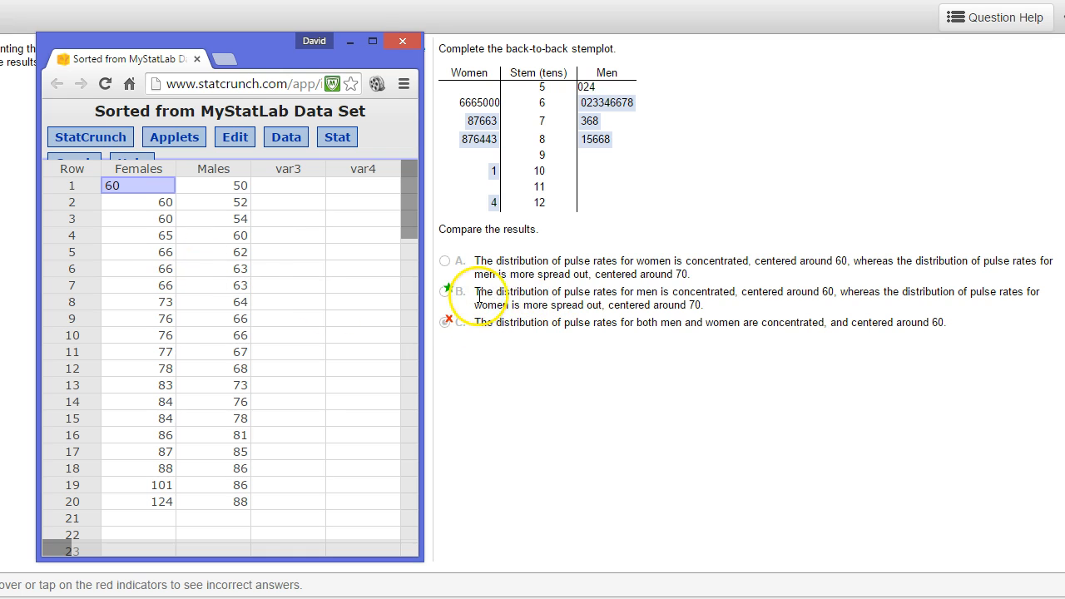
mouse_move(762, 291)
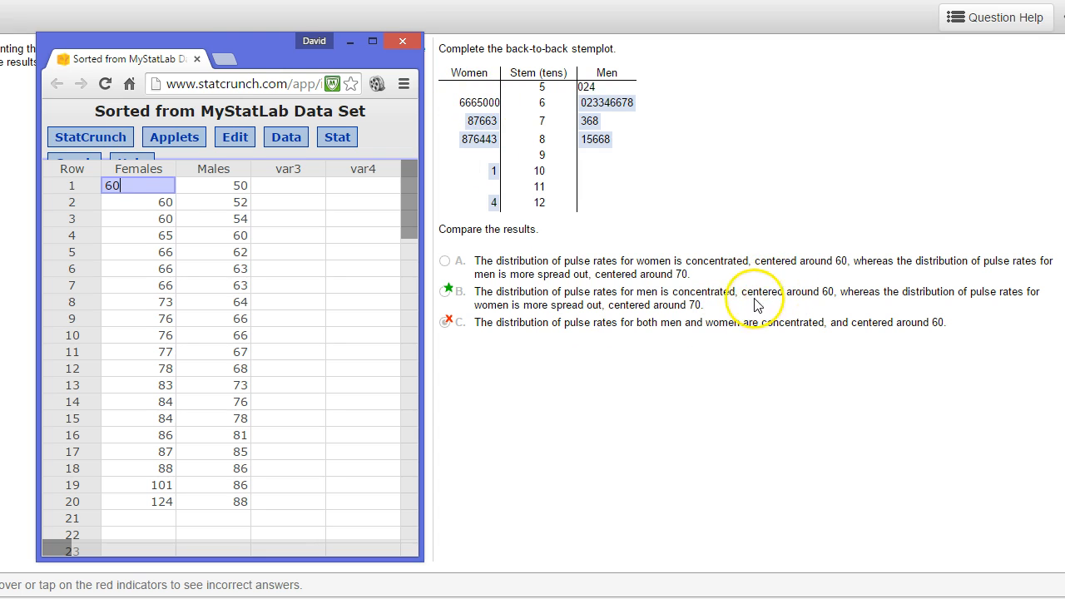
mouse_move(723, 286)
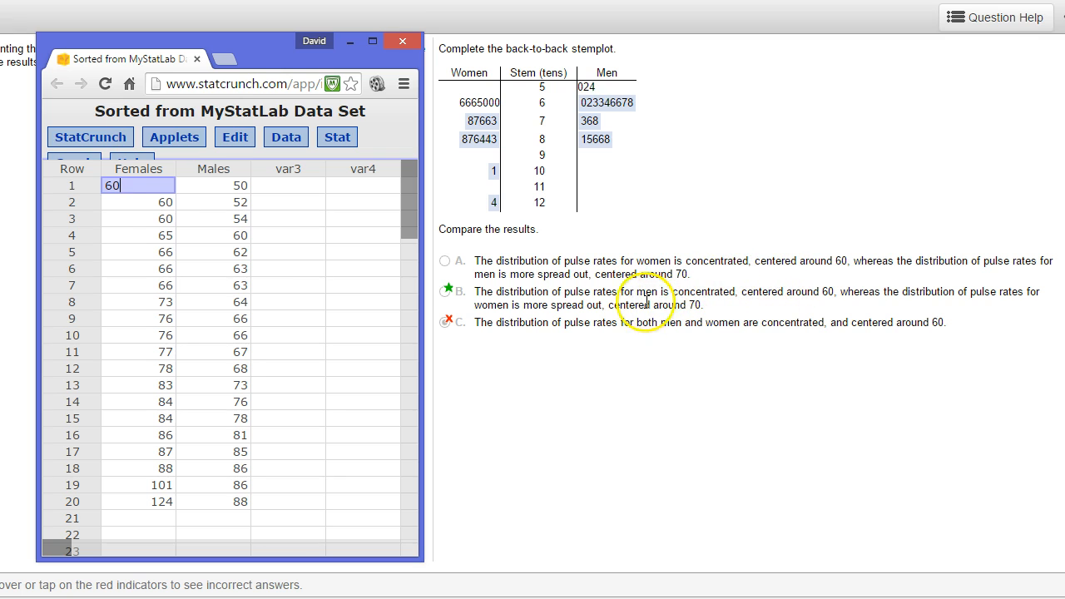
mouse_move(129, 495)
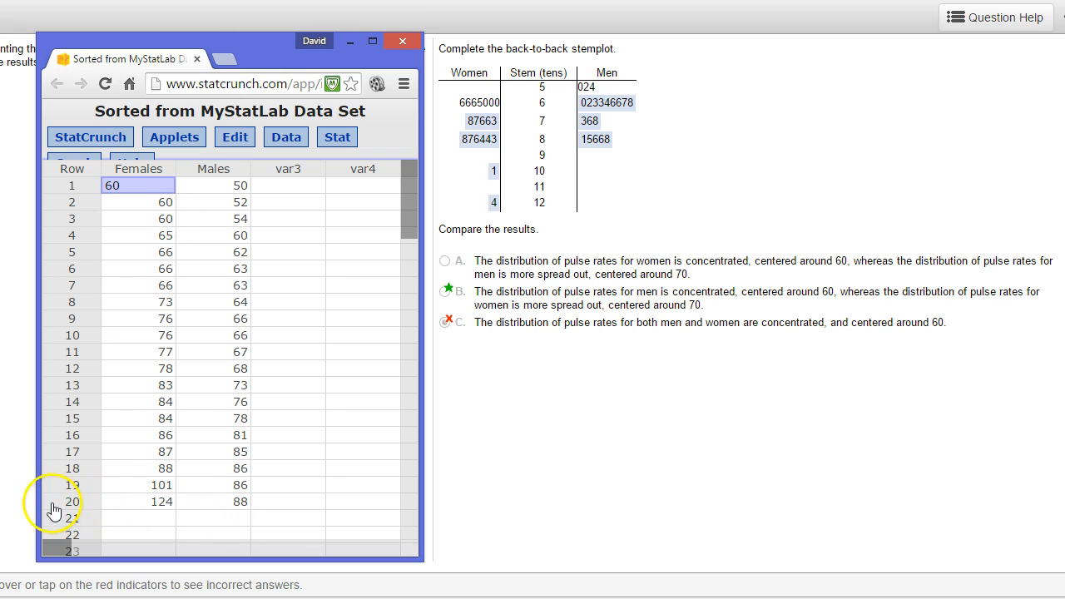
mouse_move(127, 341)
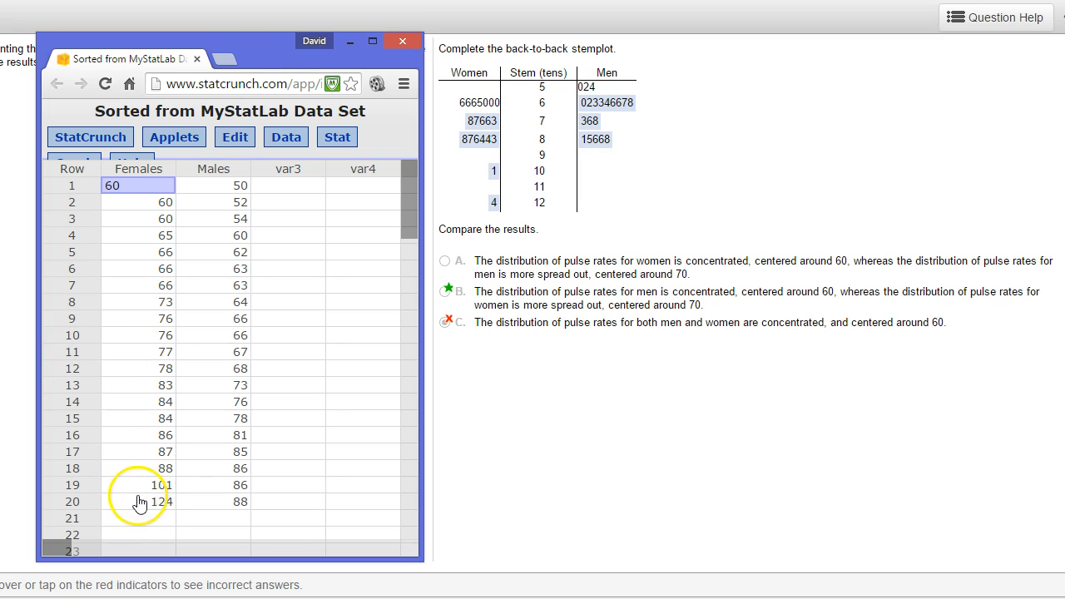
left_click(139, 336)
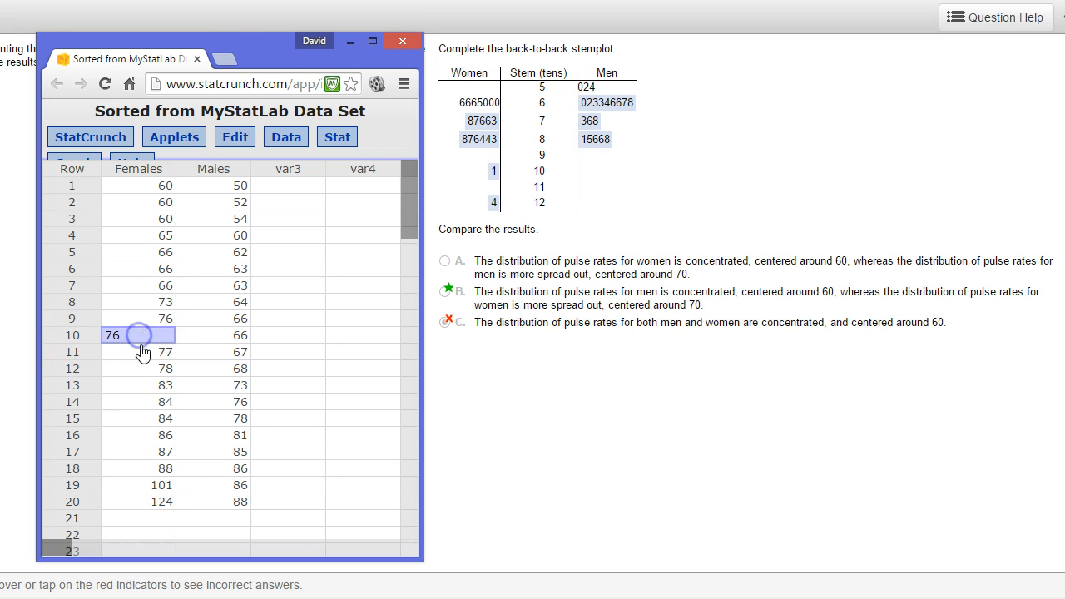
left_click(138, 352)
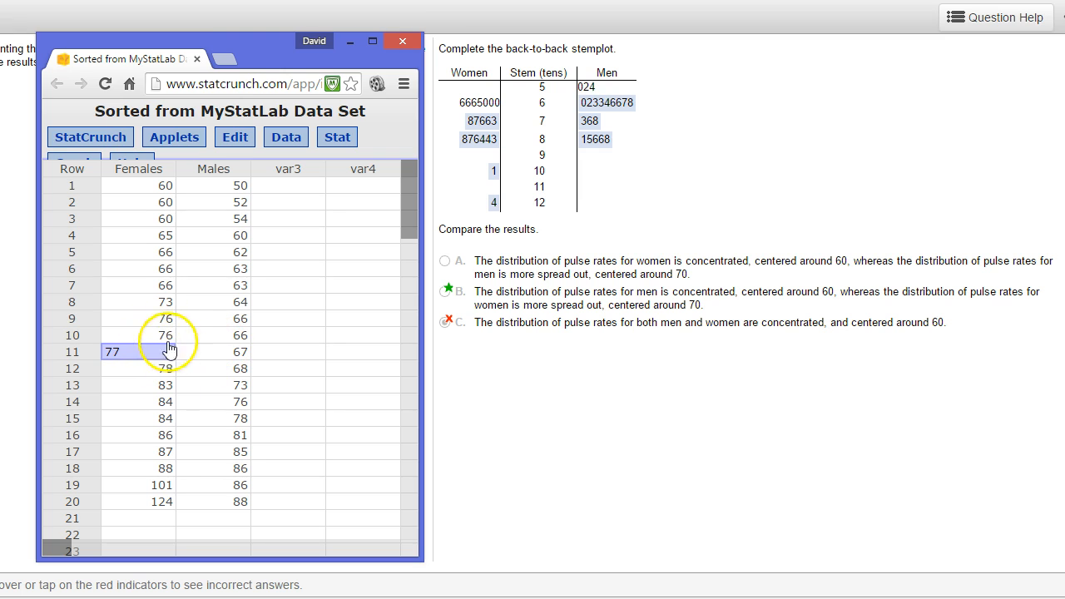
mouse_move(226, 348)
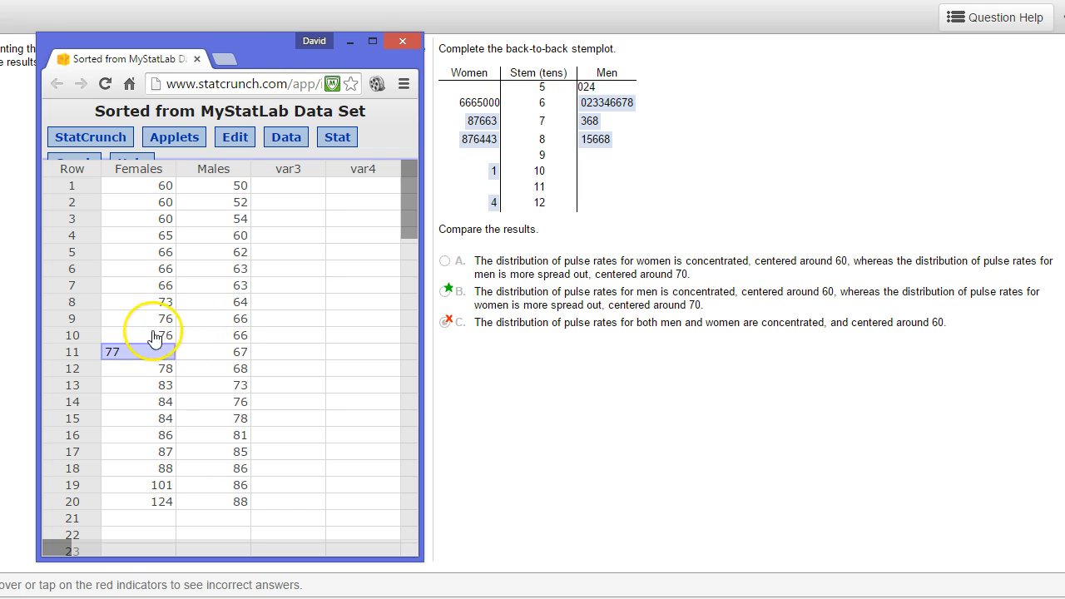
mouse_move(415, 313)
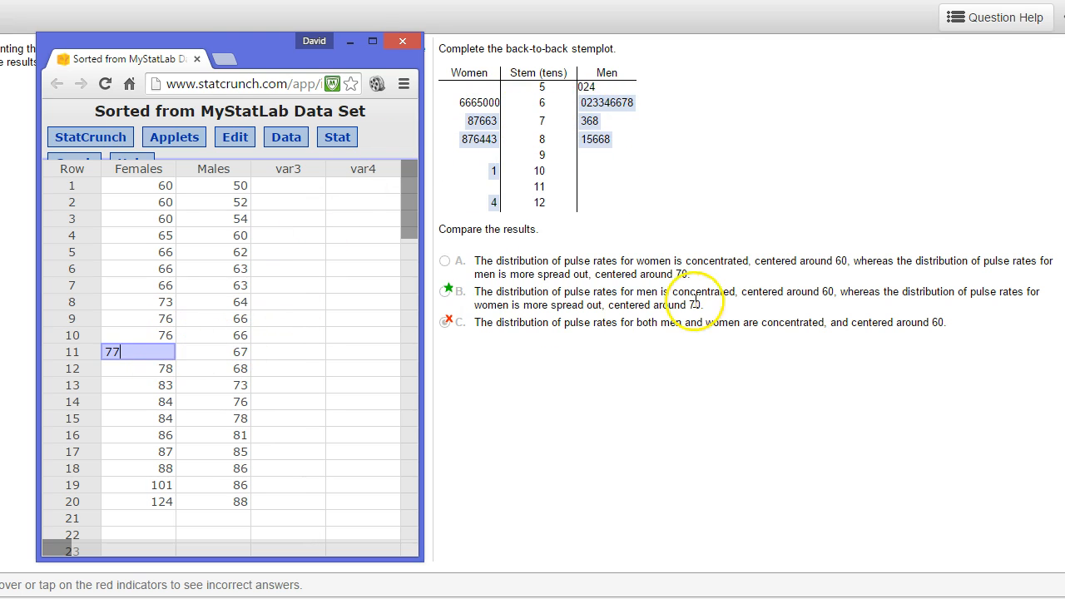
mouse_move(743, 298)
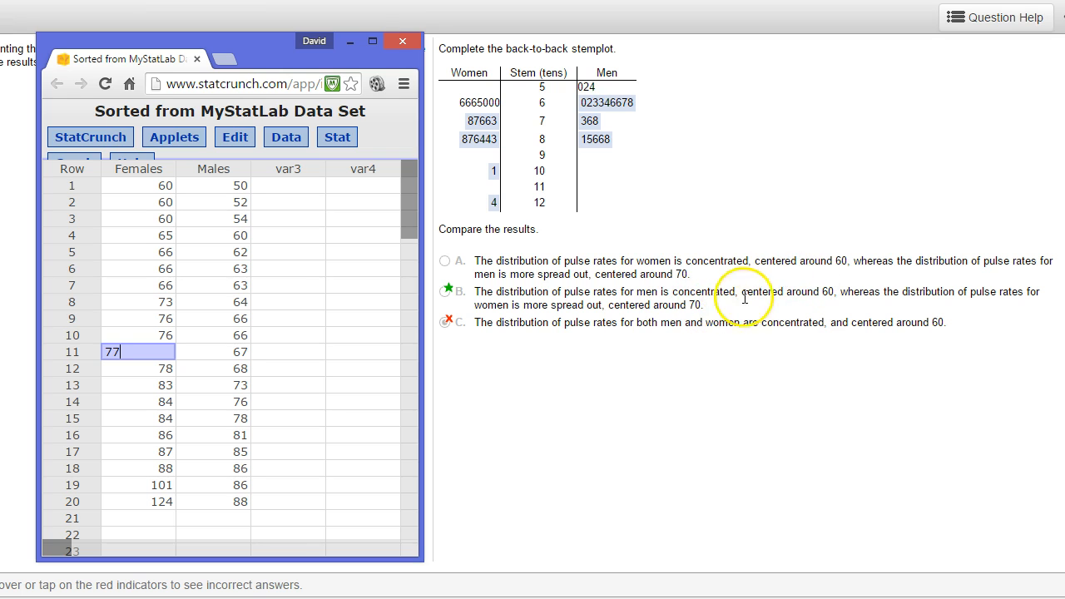
mouse_move(728, 297)
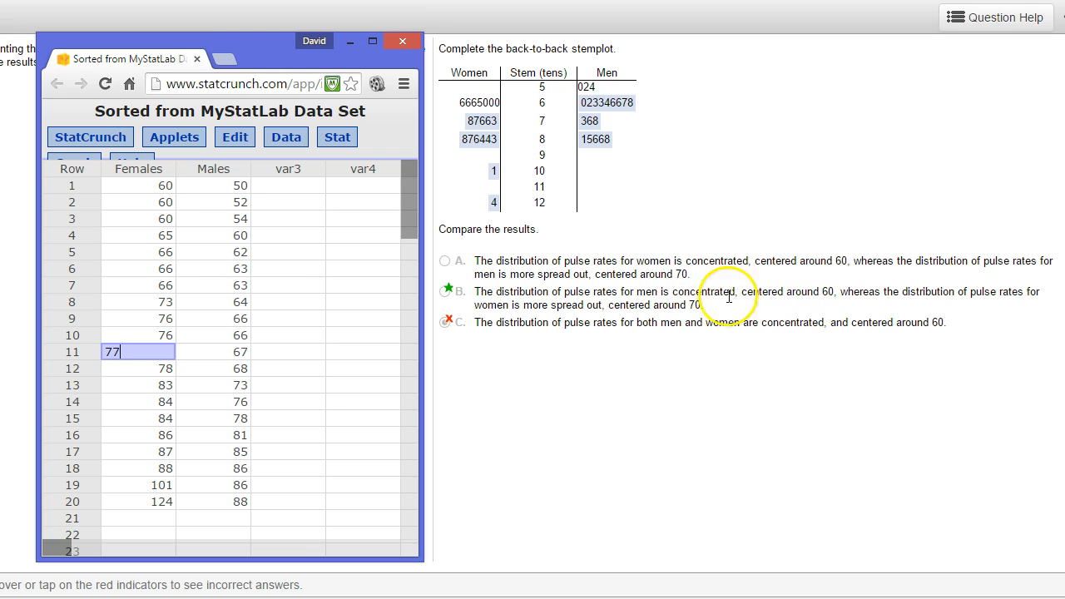
mouse_move(547, 379)
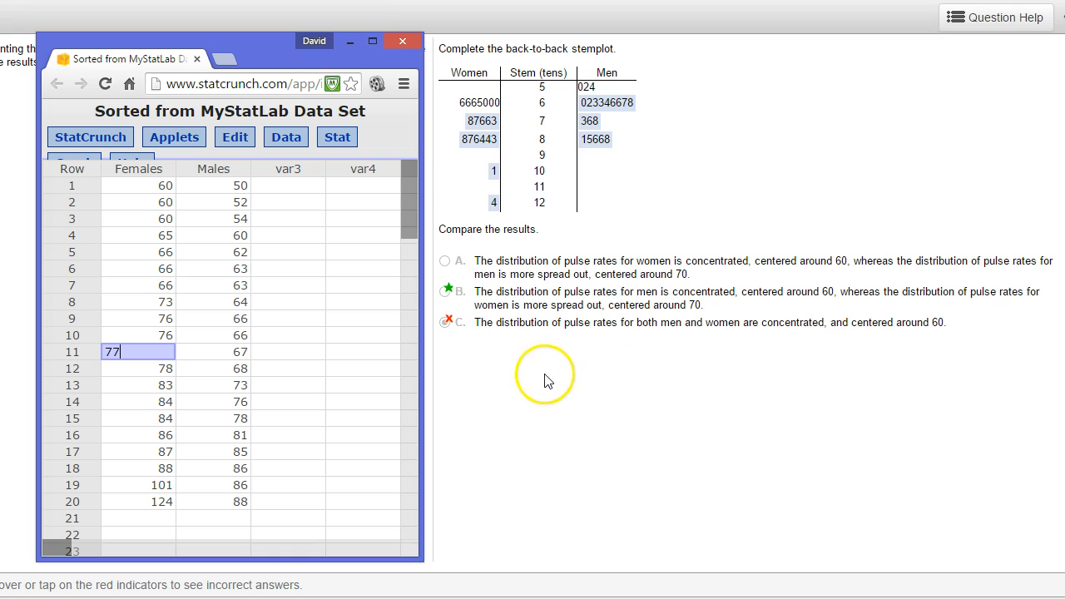
mouse_move(926, 323)
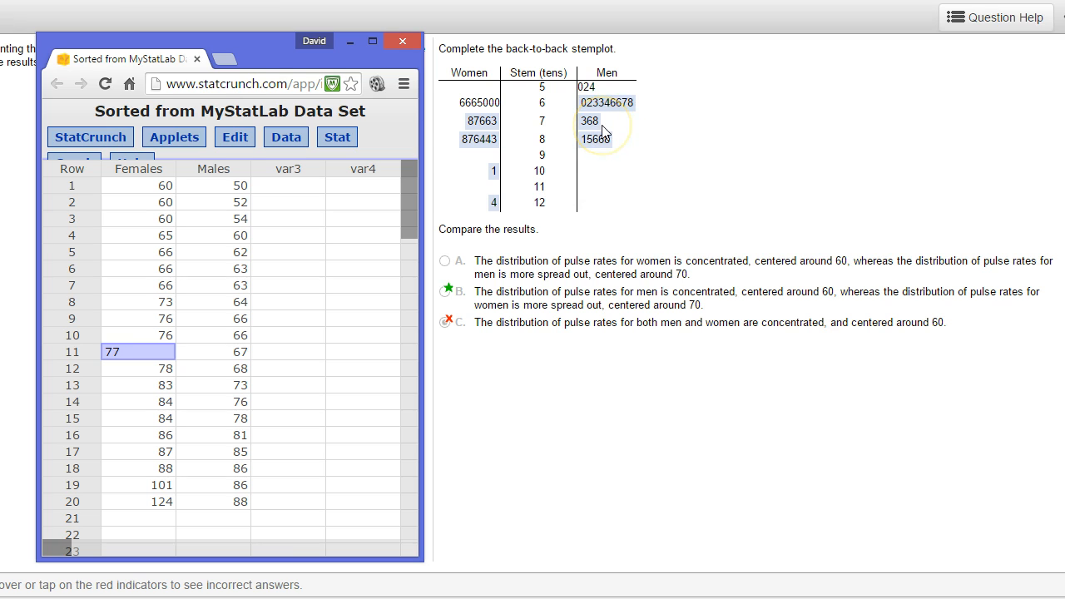
mouse_move(609, 170)
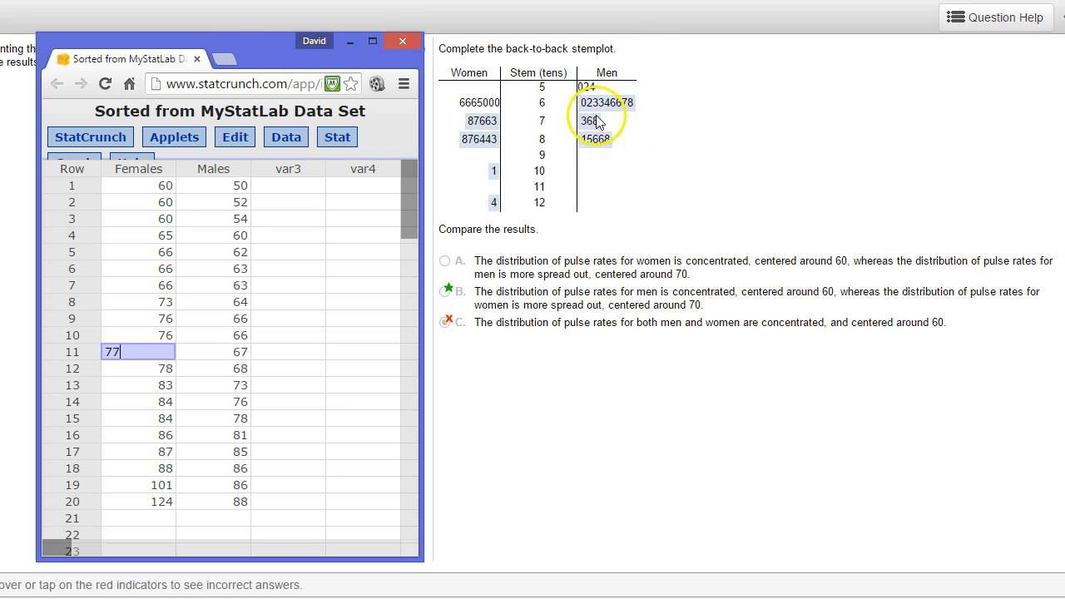
mouse_move(635, 231)
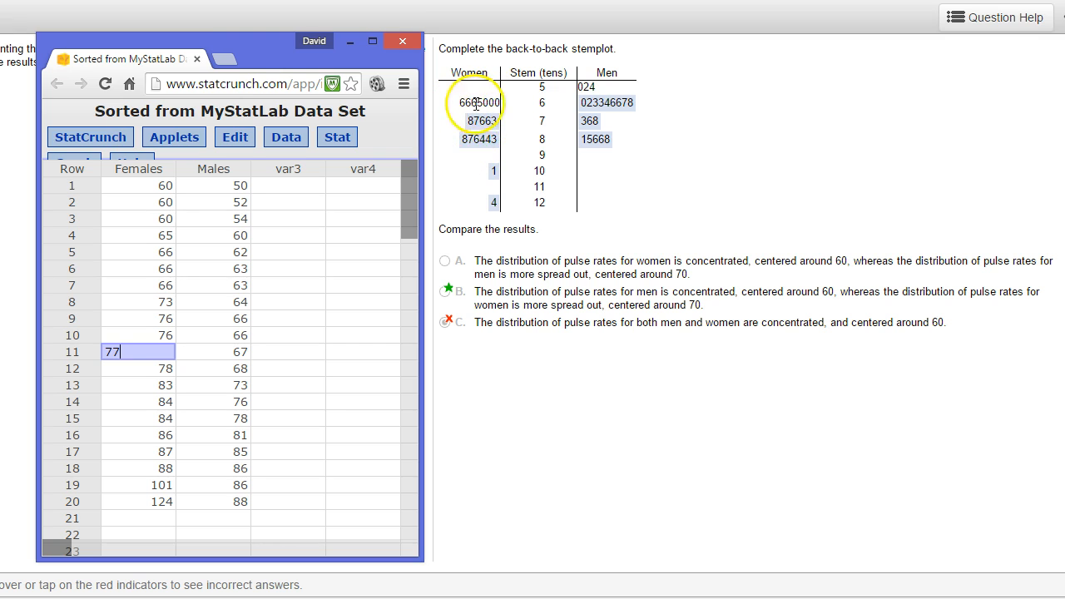
mouse_move(473, 93)
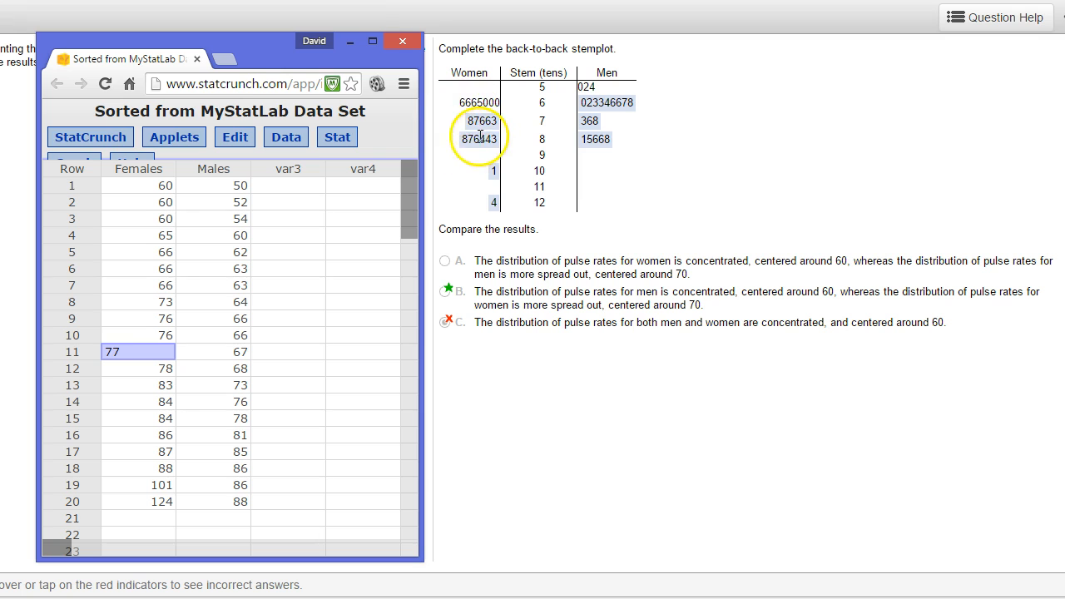
mouse_move(514, 130)
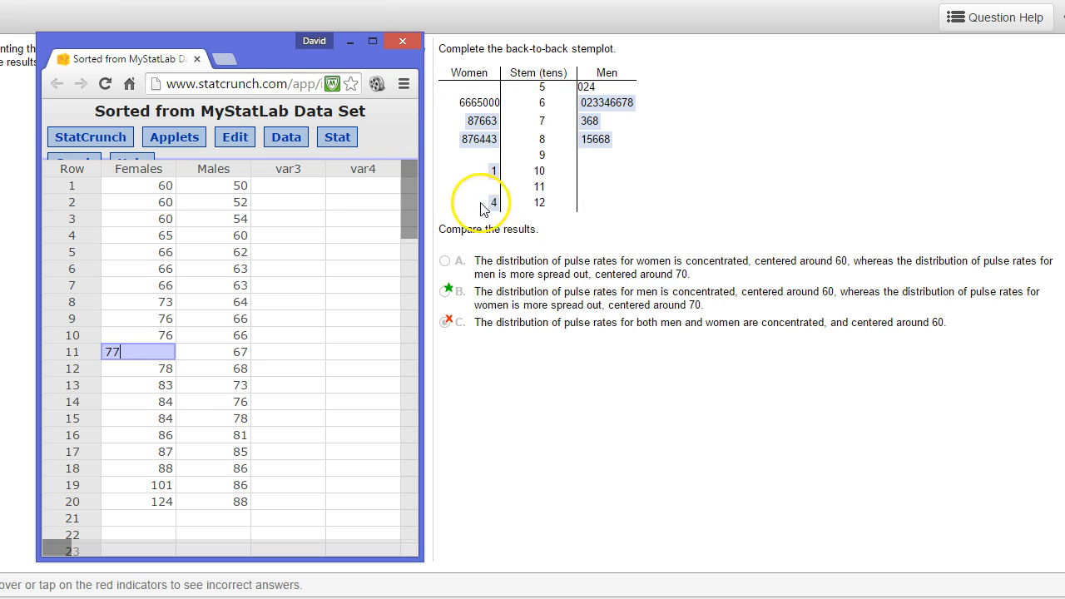
mouse_move(589, 274)
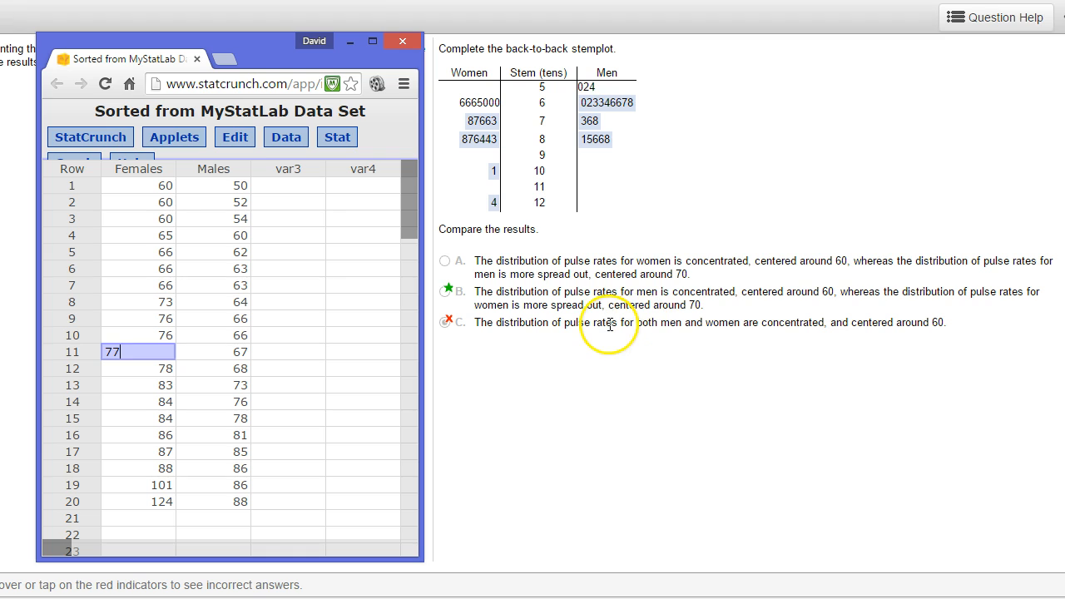
mouse_move(652, 291)
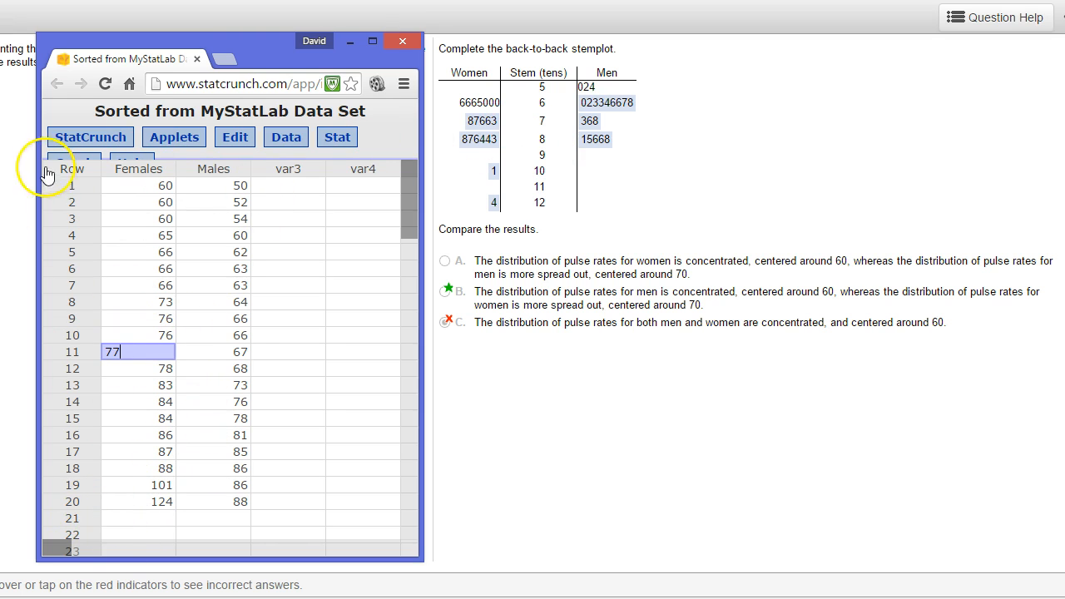
mouse_move(189, 334)
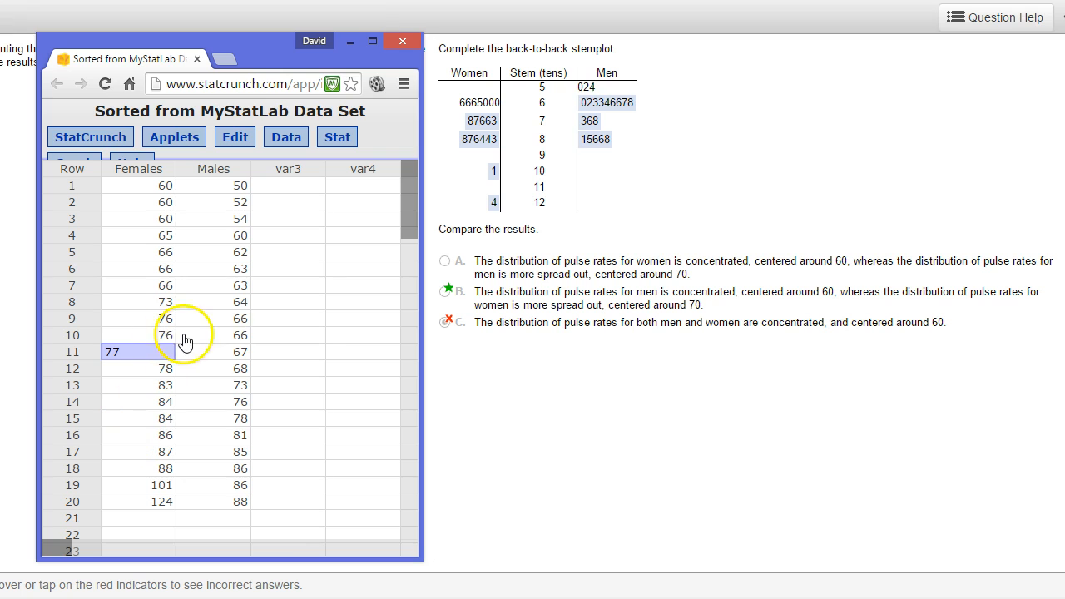
mouse_move(254, 354)
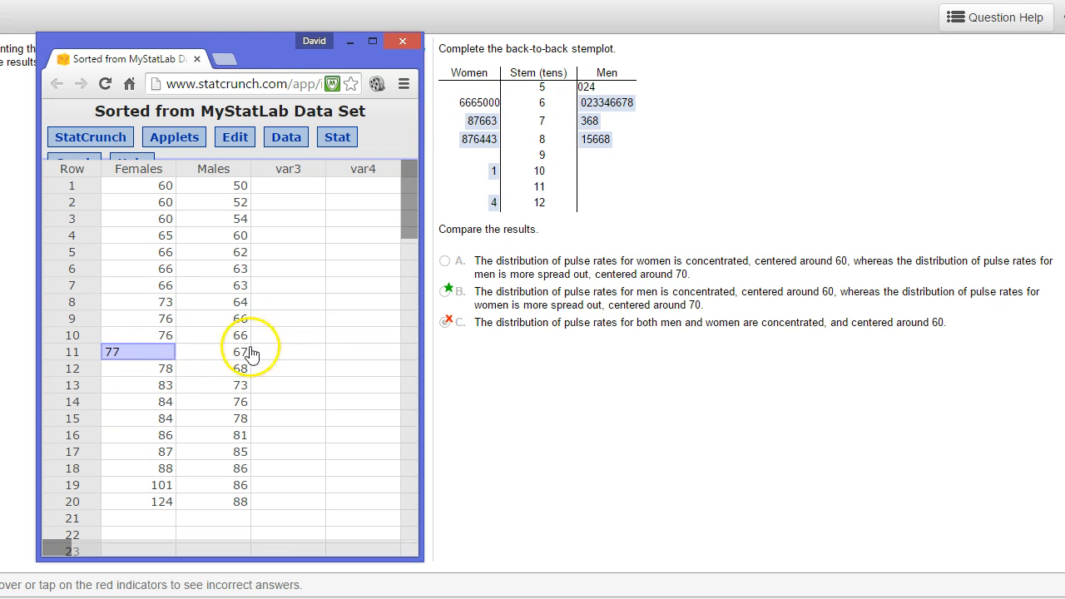